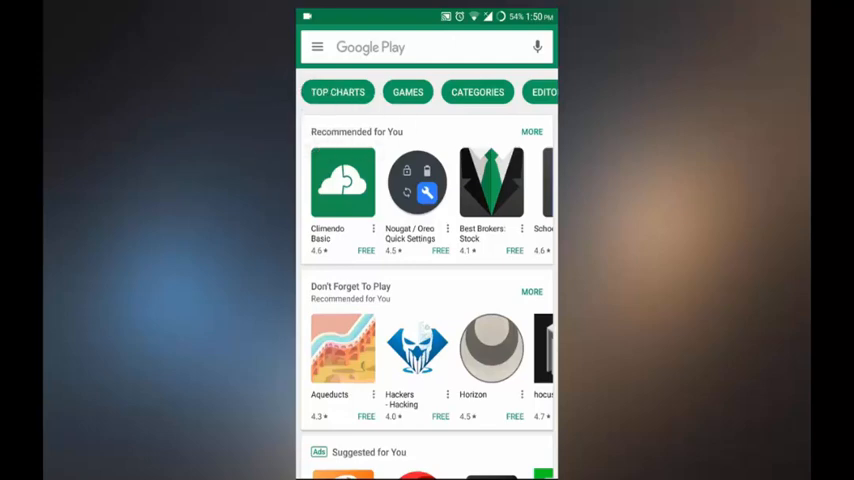
Step: Search the store for 'orbot' and open Orbot's listing showing it installed
{"action": "left_click", "coordinate": [420, 48]}
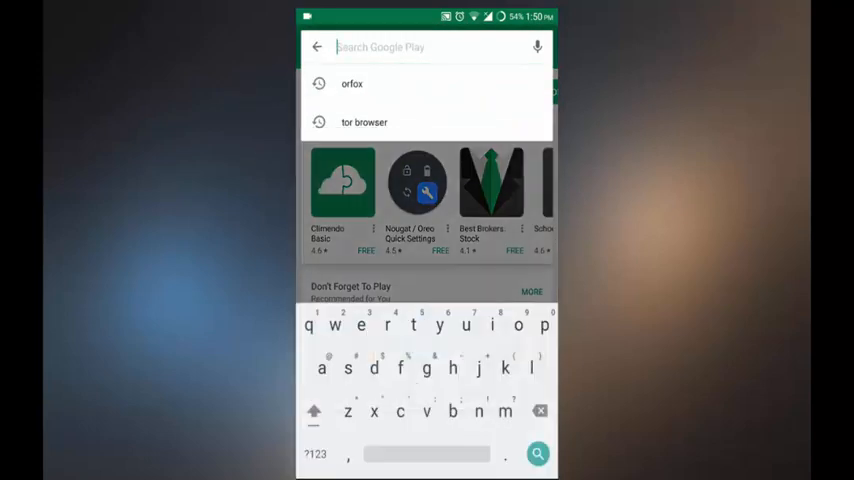
{"action": "type", "text": "orbo"}
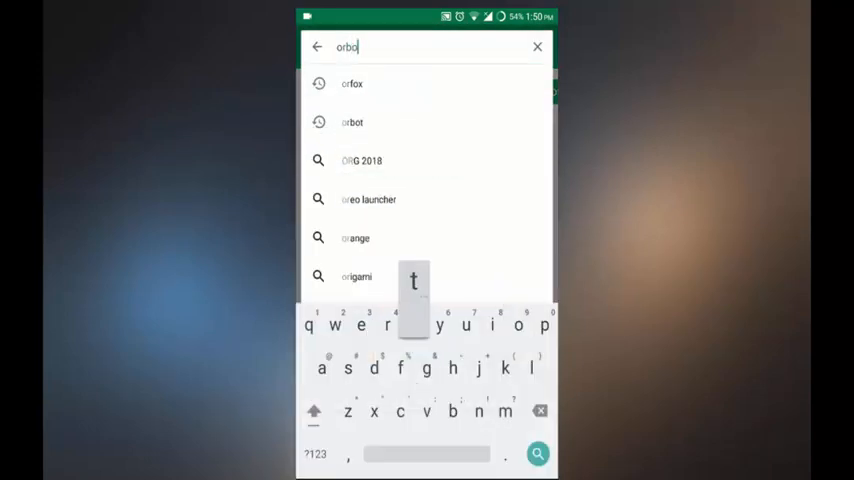
{"action": "left_click", "coordinate": [352, 122]}
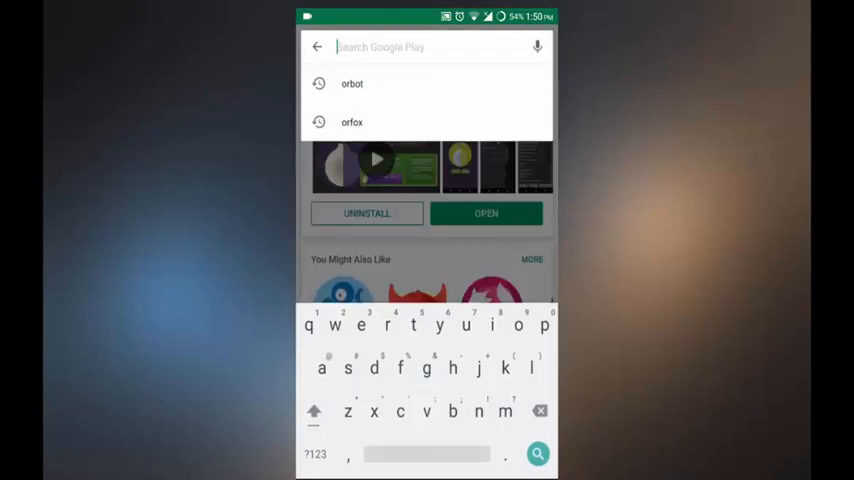
Step: View the Orfox: Tor Browser listing, then return to Orbot's installed page
{"action": "left_click", "coordinate": [352, 122]}
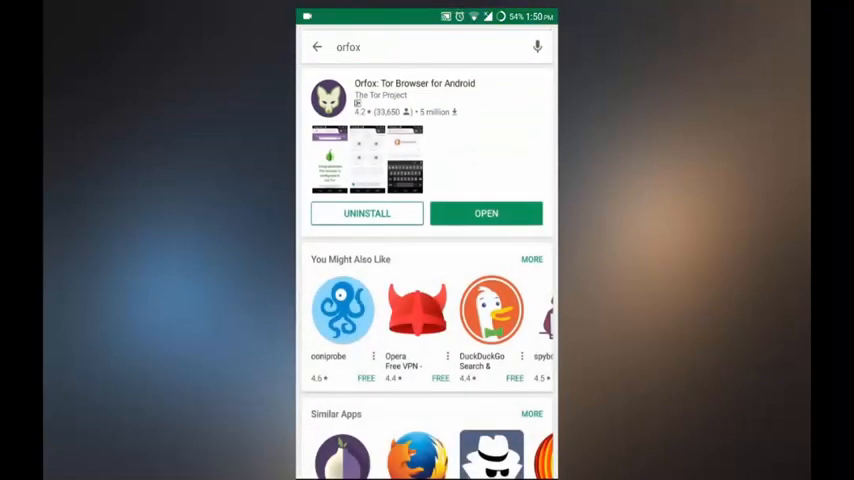
{"action": "left_click", "coordinate": [400, 48]}
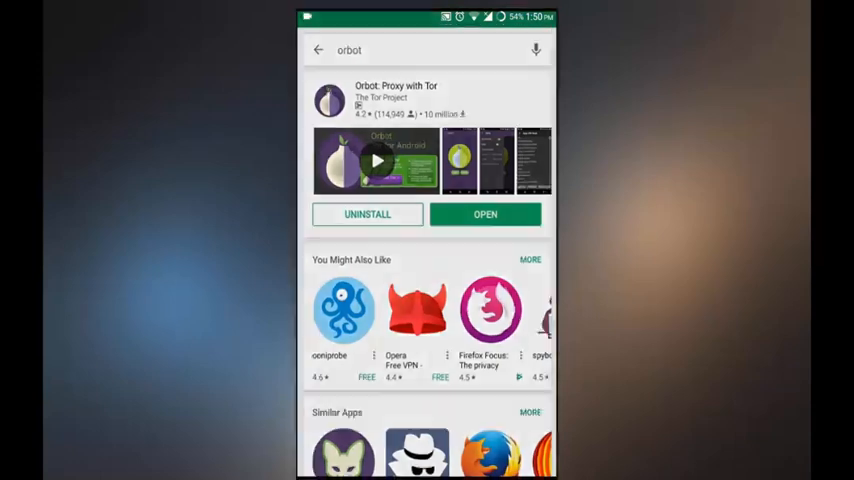
Step: Launch Orbot and start Tor until it reports Bootstrapped 100% with a circuit opened
{"action": "left_click", "coordinate": [484, 214]}
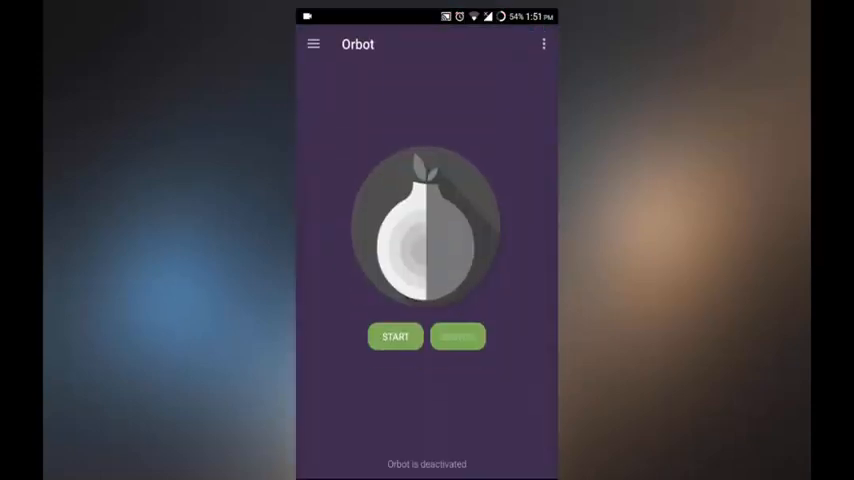
{"action": "left_click", "coordinate": [396, 336]}
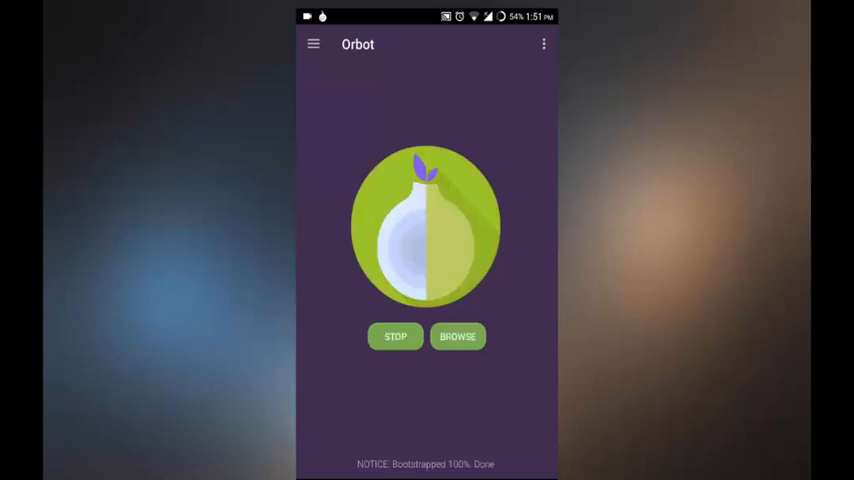
{"action": "scroll", "scroll_direction": "down", "scroll_amount": 3}
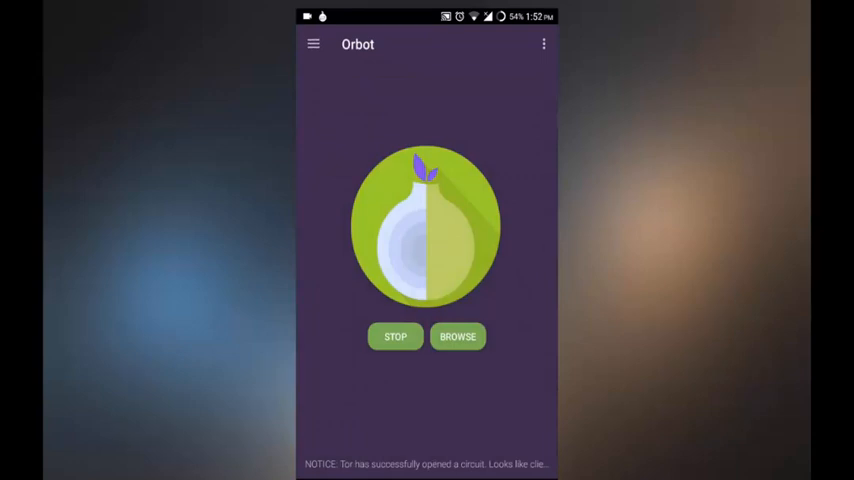
Step: Leave Orbot running and return to its Play Store listing near Similar Apps
{"action": "key", "text": "HOME"}
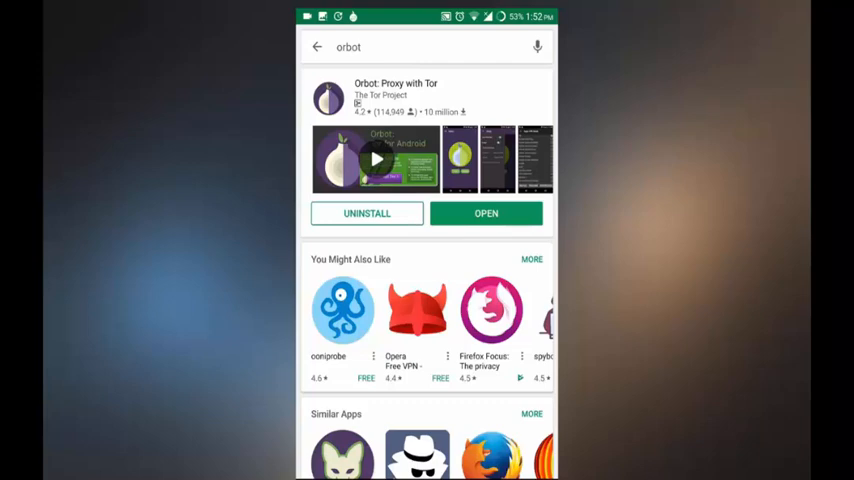
{"action": "left_click", "coordinate": [430, 48]}
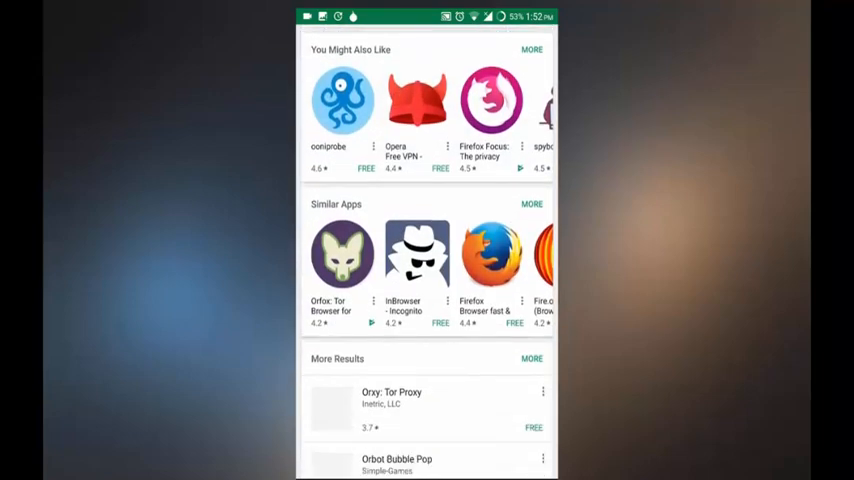
Step: Search the store for 'onion' and open the installed Fire.onion (Browser + Tor) listing
{"action": "left_click", "coordinate": [424, 46]}
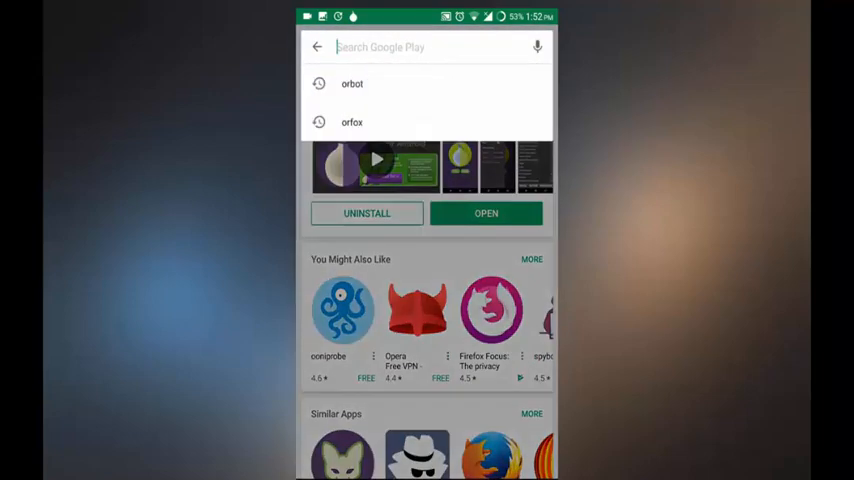
{"action": "type", "text": "on"}
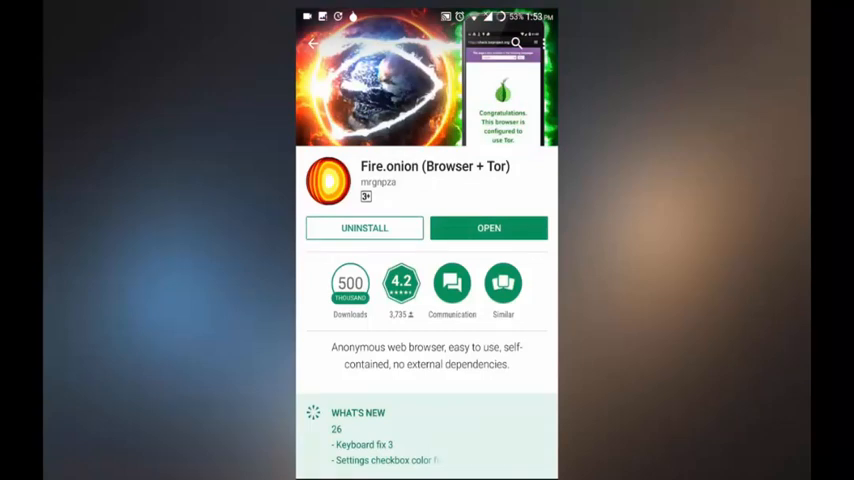
Step: Launch Fire.onion onto the DuckDuckGo onion page and begin a search query
{"action": "left_click", "coordinate": [488, 228]}
{"action": "type", "text": "the"}
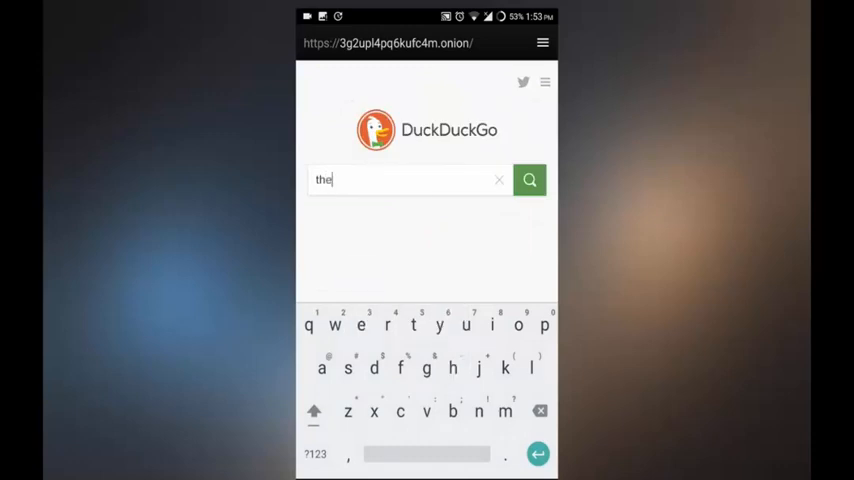
Step: Search DuckDuckGo for 'thehiddenwiki' and open The Hidden Wiki's onion link list
{"action": "type", "text": "hiddenwiki"}
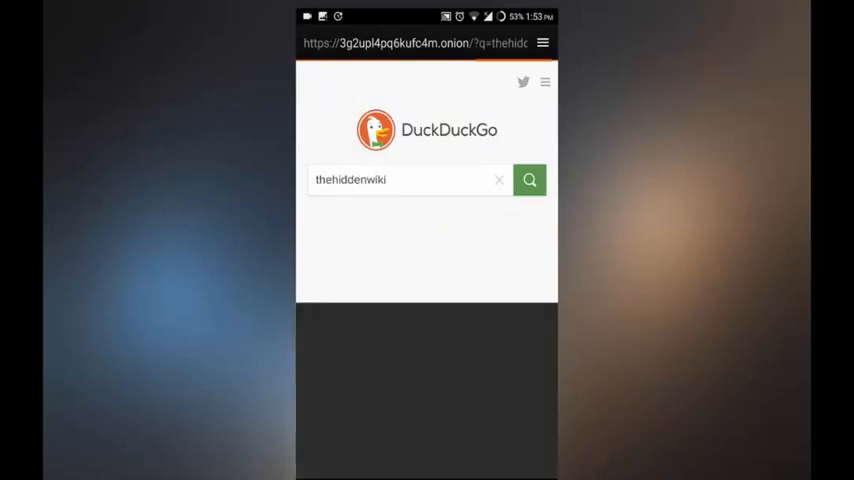
{"action": "left_click", "coordinate": [528, 180]}
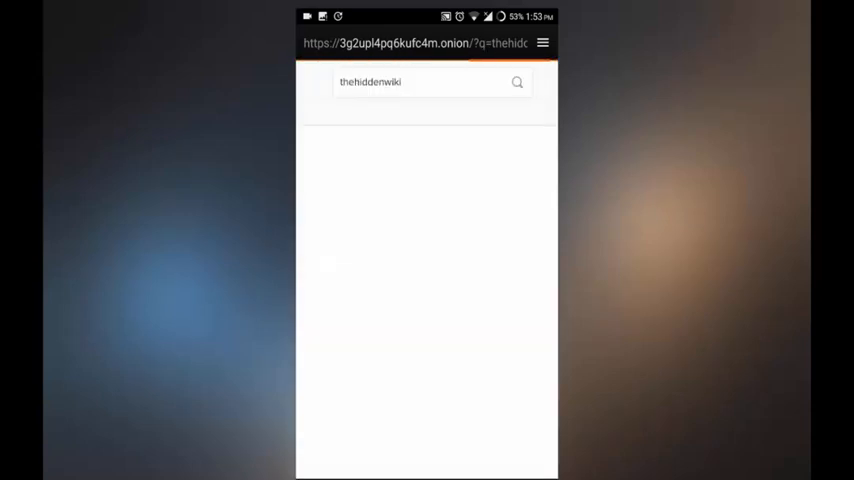
{"action": "left_click", "coordinate": [516, 82]}
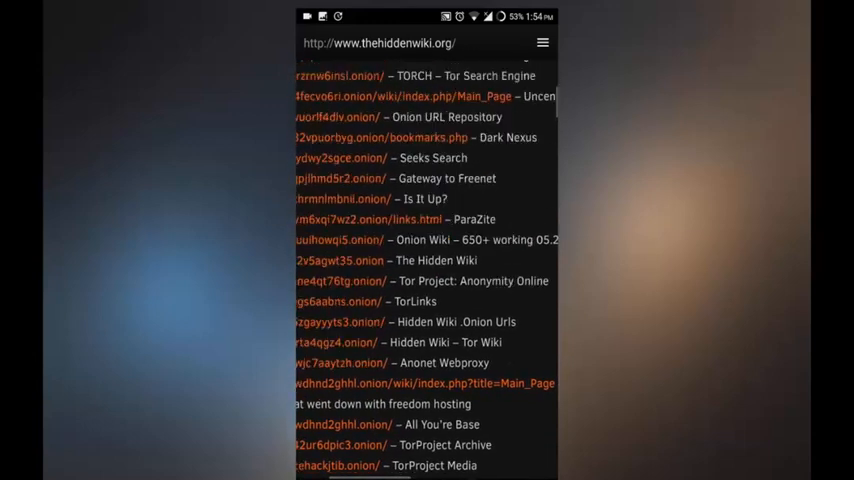
Step: Scroll The Hidden Wiki's link list and open one of its onion sites
{"action": "scroll", "scroll_direction": "up", "scroll_amount": 3}
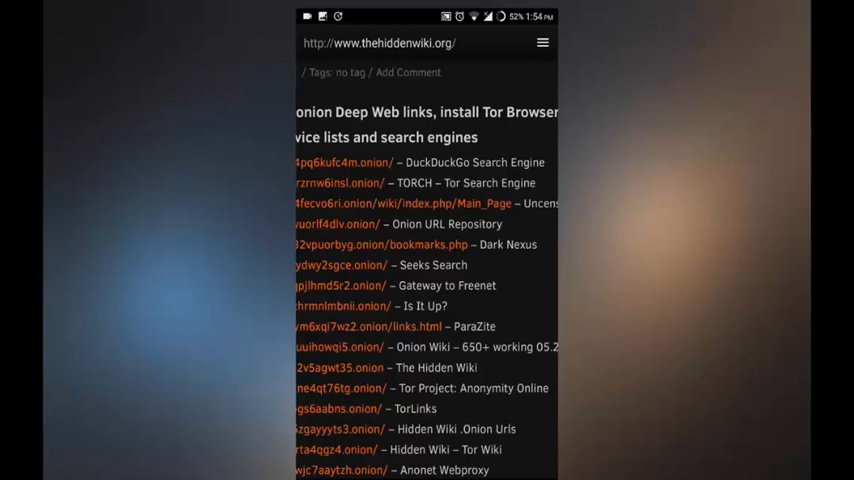
{"action": "left_click", "coordinate": [338, 182]}
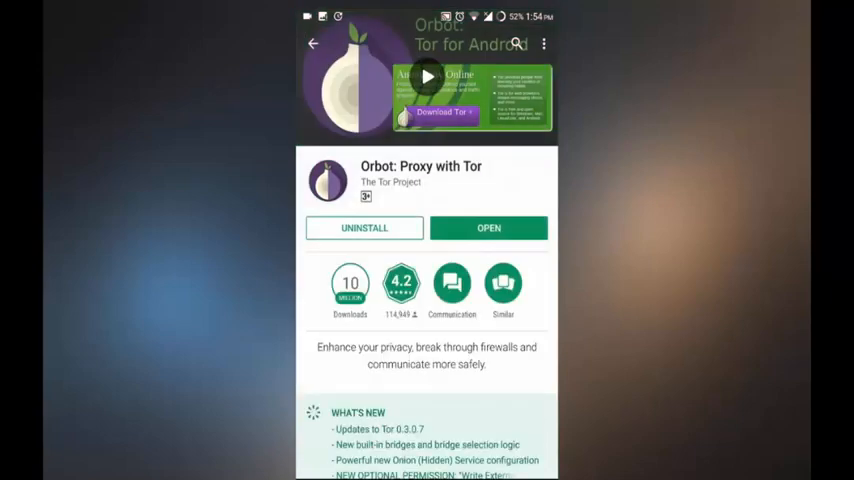
Step: Scroll the 'onion' results showing Orbot, Fire.onion, Orfox and Firefox Focus as INSTALLED
{"action": "scroll", "scroll_direction": "down", "scroll_amount": 3}
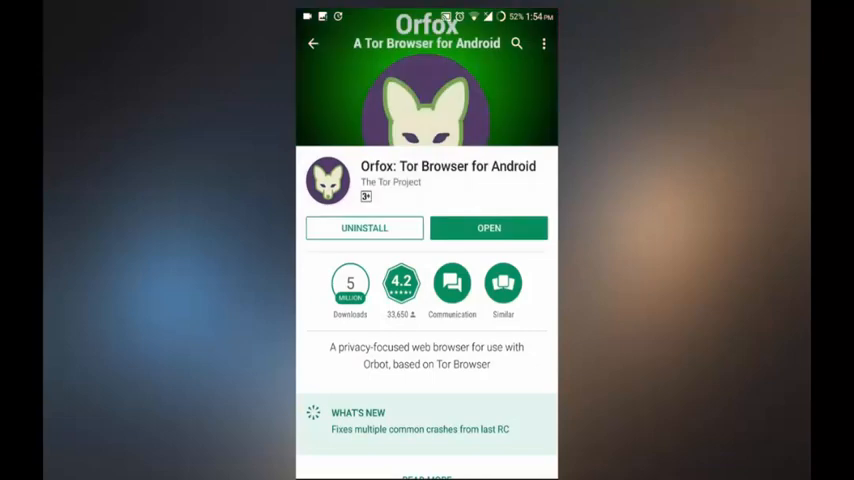
{"action": "scroll", "scroll_direction": "down", "scroll_amount": 3}
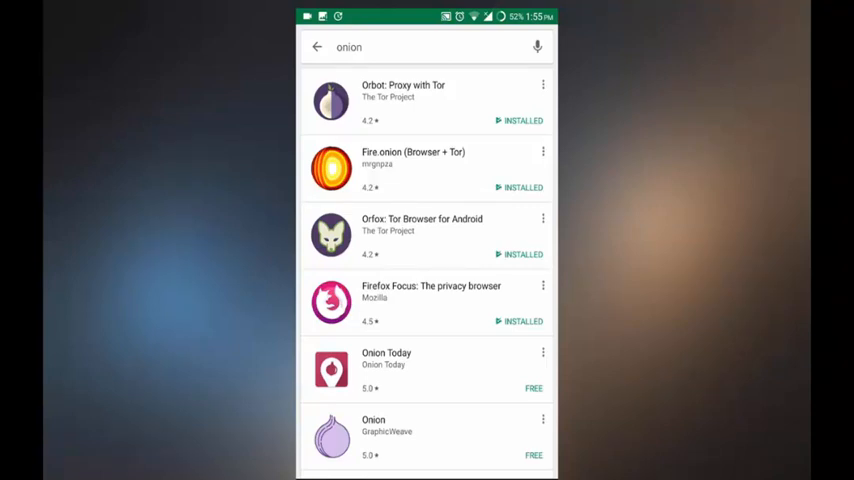
{"action": "scroll", "scroll_direction": "down", "scroll_amount": 3}
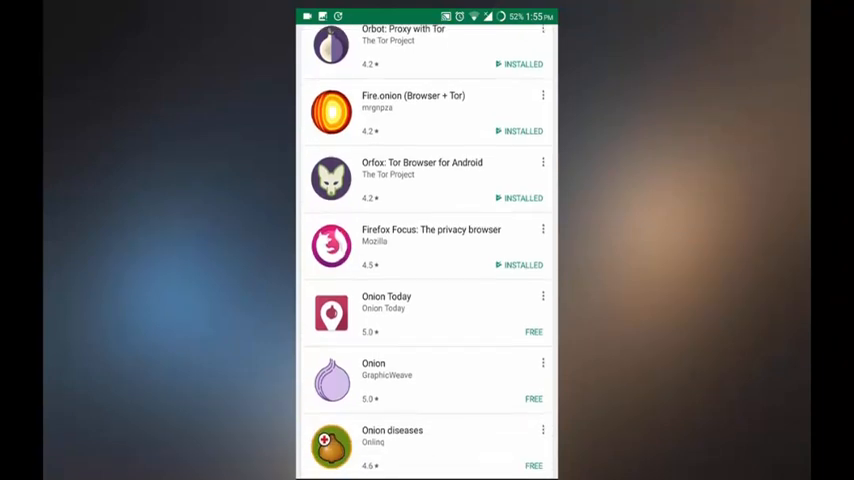